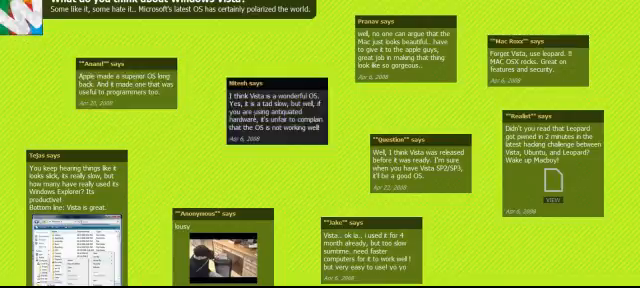
Close the enlarged demo video and choose 'Build a wall' from the top bar
scroll("down", 3)
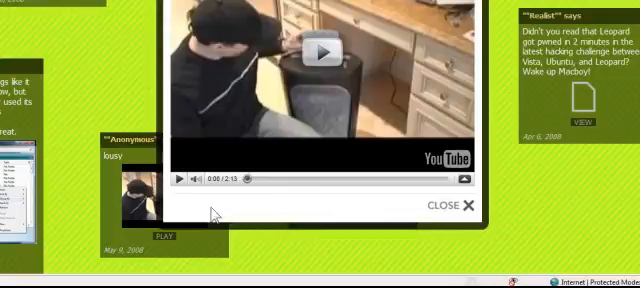
mouse_move(465, 207)
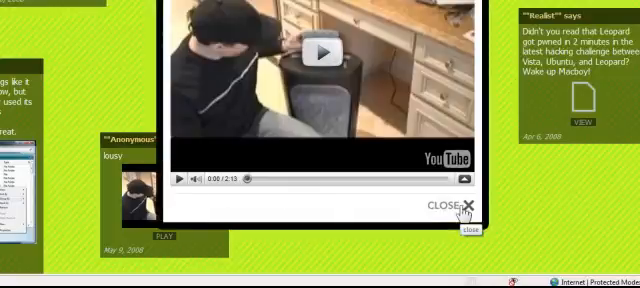
left_click(464, 206)
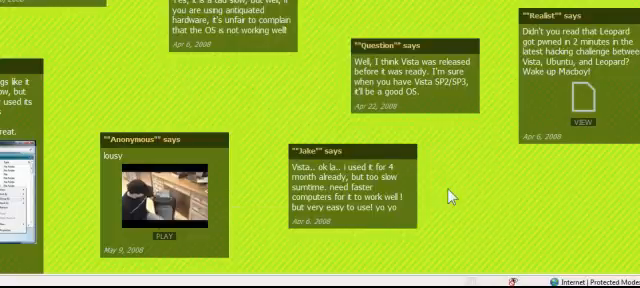
scroll("up", 3)
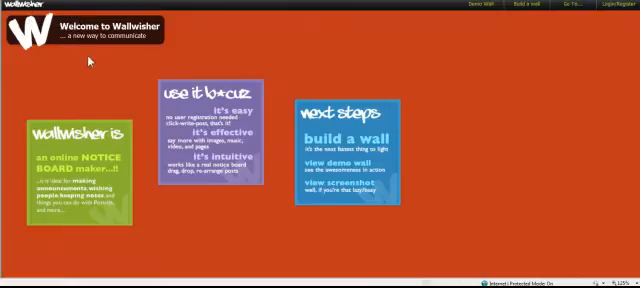
mouse_move(200, 63)
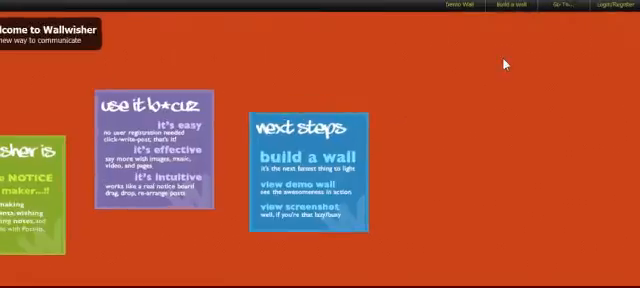
left_click(502, 10)
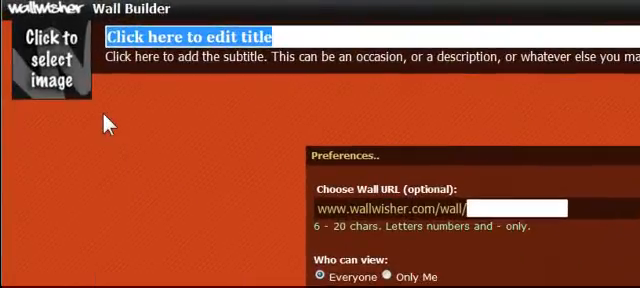
Enter the wall title 'Learn it in 5 video' and subtitle 'how to use wallwisher'
type("Learn it i")
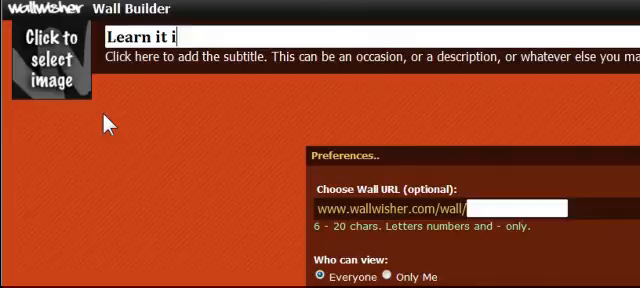
type("n 5 v")
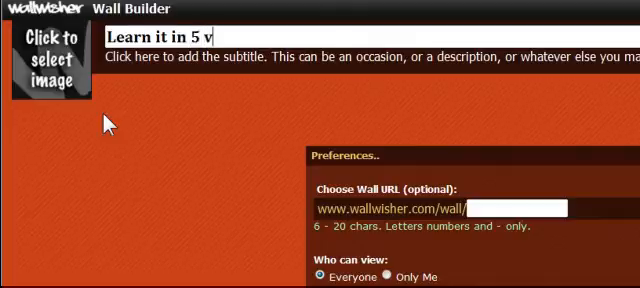
type("ideo")
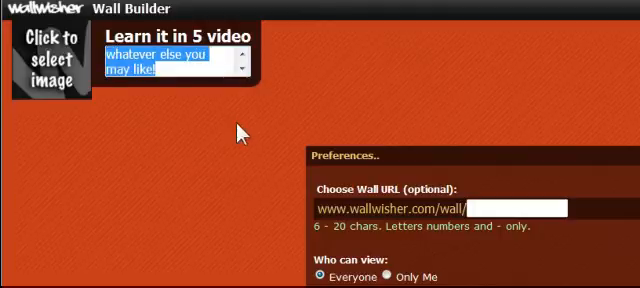
type("how to")
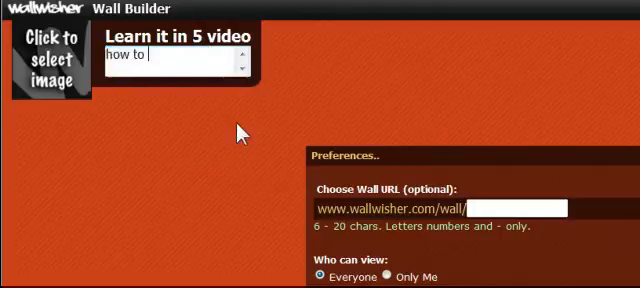
type("use wallwisher")
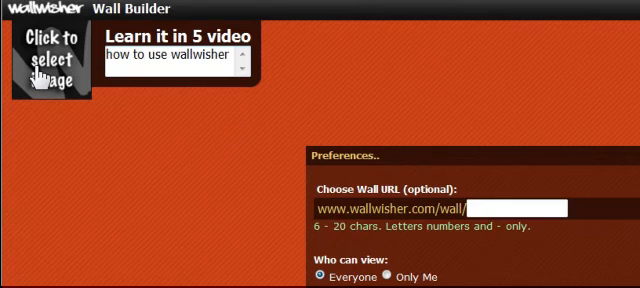
Pick the grinning chimpanzee from the offered wall images
left_click(48, 60)
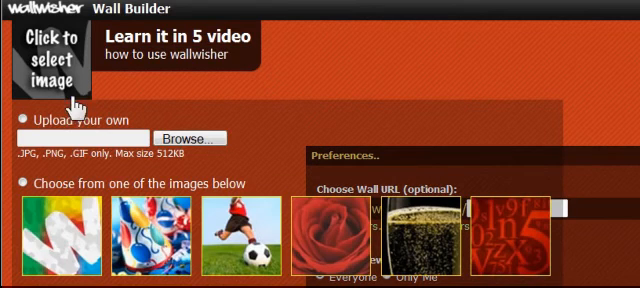
scroll("down", 3)
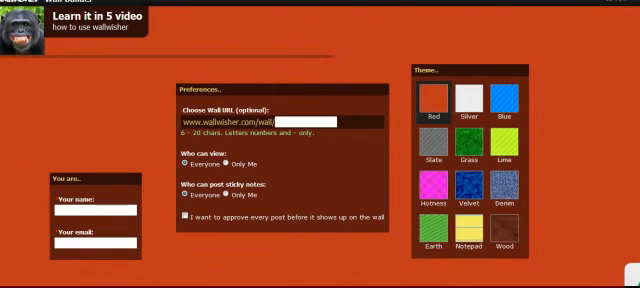
mouse_move(305, 96)
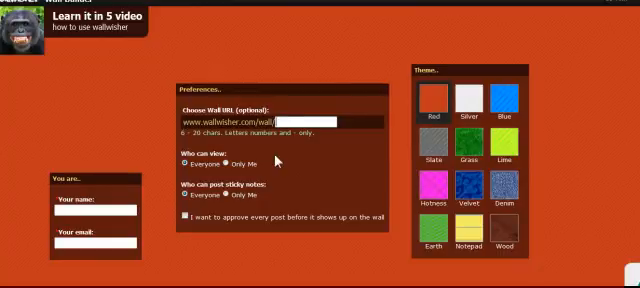
Enter wall URL 'learnitin5video', keep Everyone for view/post, and enter creator name Learnitin5
type("learnitin5")
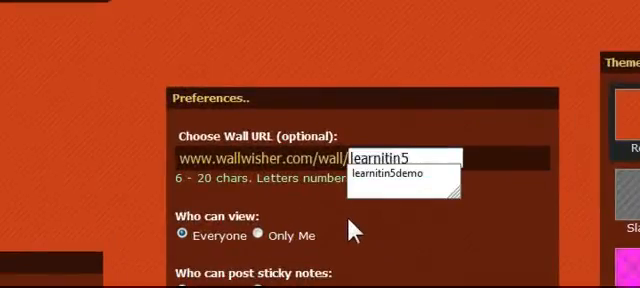
type("video")
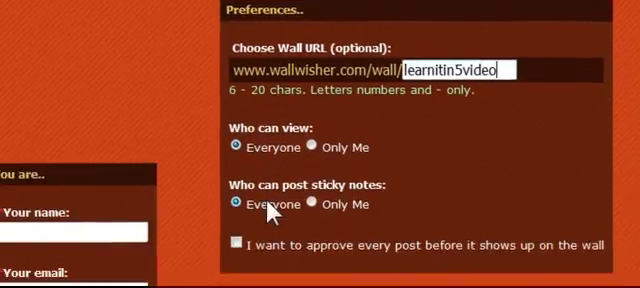
scroll("down", 3)
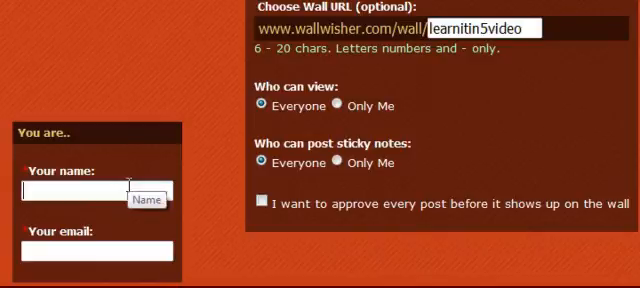
type("lea")
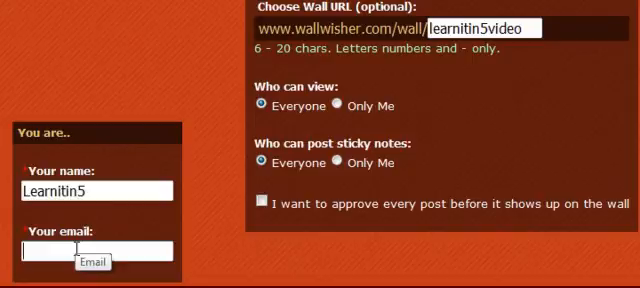
type("m")
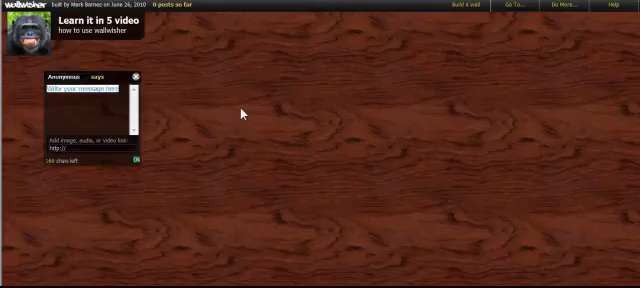
Type 'Wallwisher by learnit in 5' into the sticky note and post it
type("W")
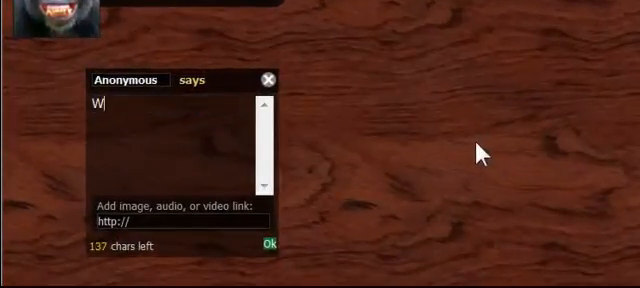
type("allwisher by lear")
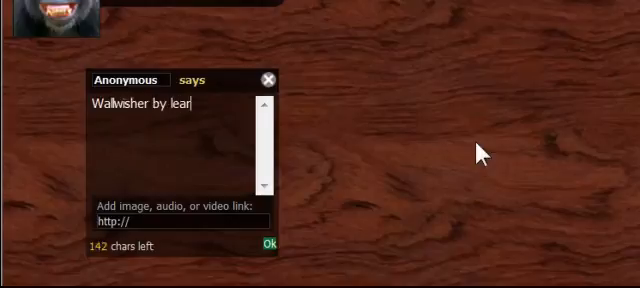
type("nt in 5")
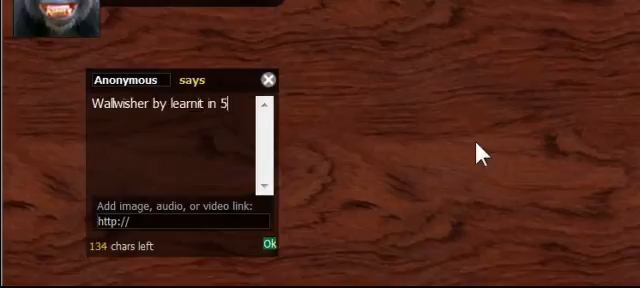
left_click(268, 243)
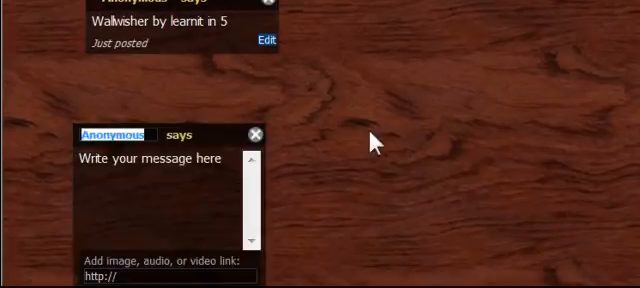
Type 'cool videos at learnit in 5' into a new sticky note with a media link
type("c")
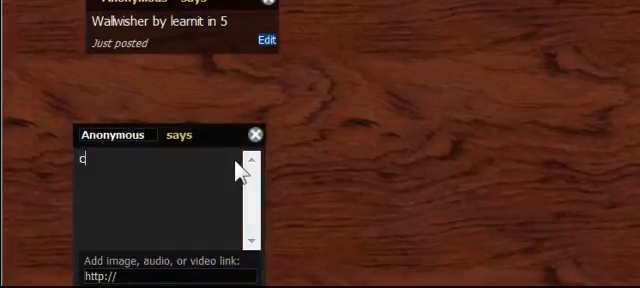
type("cool videos")
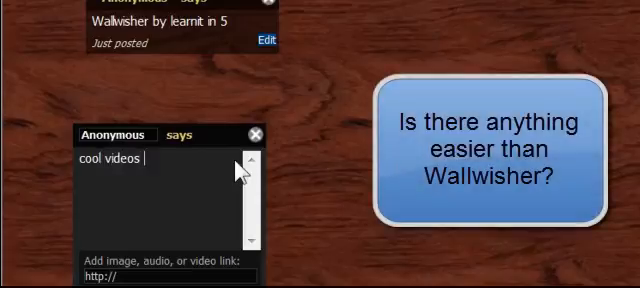
type("at learni")
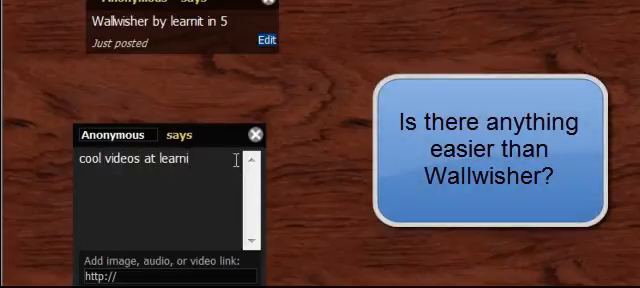
type("t in 5")
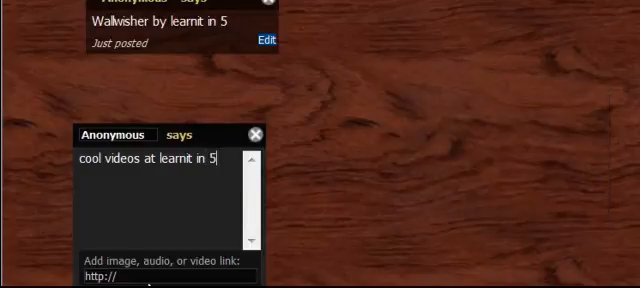
type("lear")
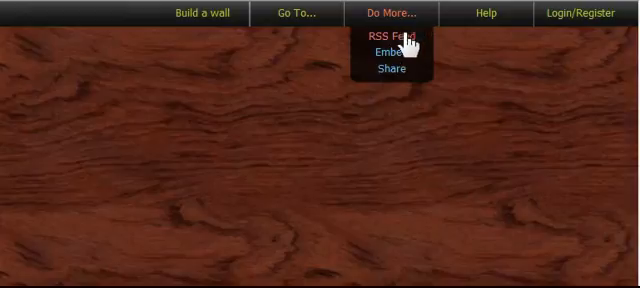
left_click(389, 69)
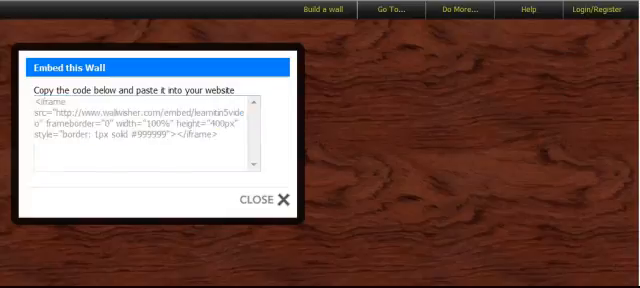
mouse_move(310, 208)
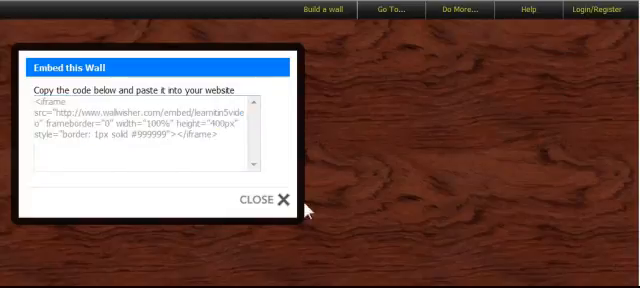
left_click(270, 200)
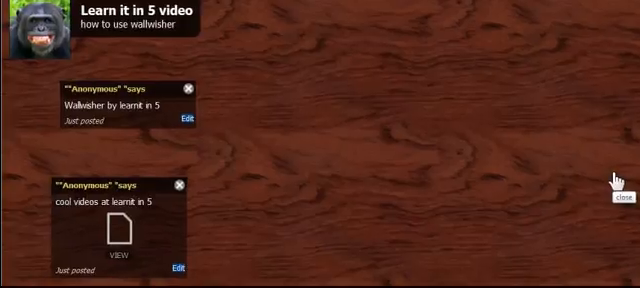
mouse_move(380, 211)
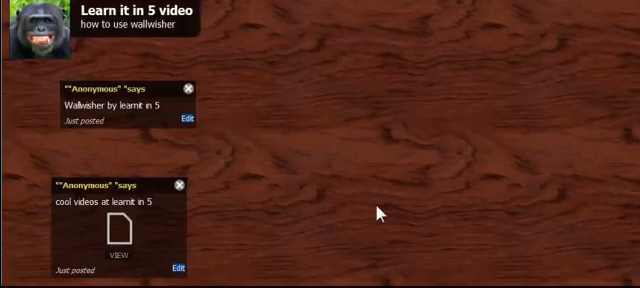
mouse_move(471, 205)
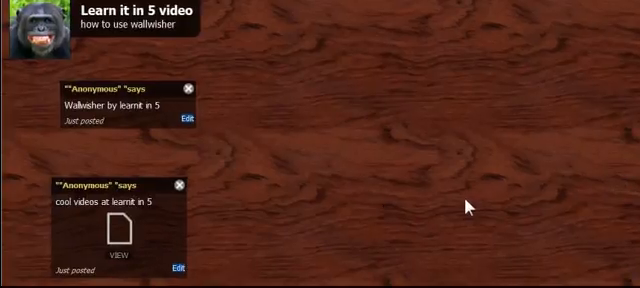
mouse_move(305, 101)
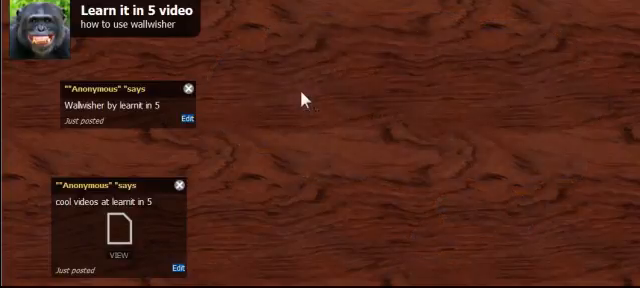